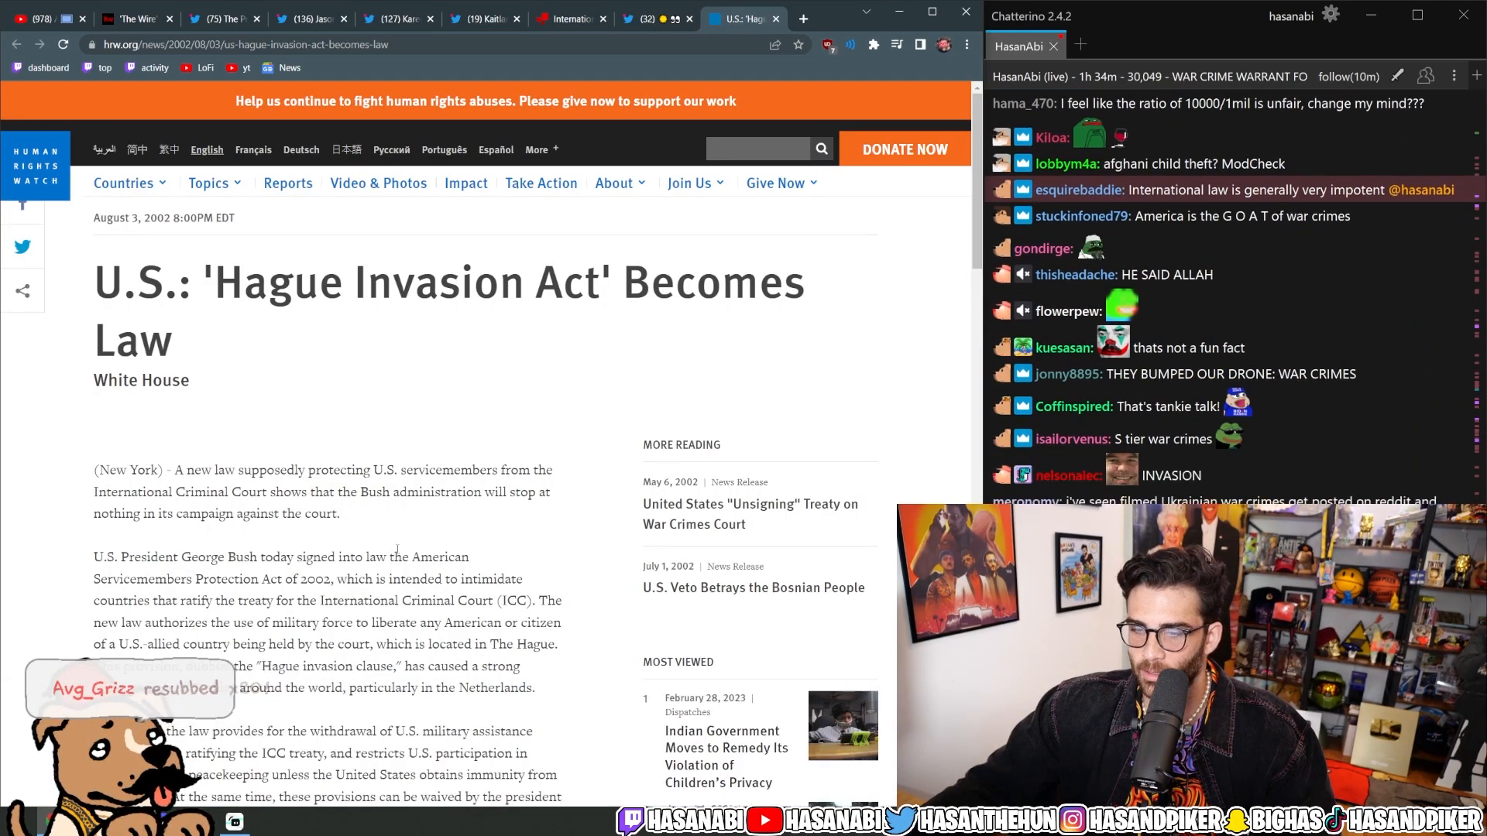
# - Highlight the NYT headline on the Pentagon blocking war-crimes evidence, then switch to the BBC ICC sanctions article
pyautogui.moveTo(214, 469); pyautogui.dragTo(339, 514)
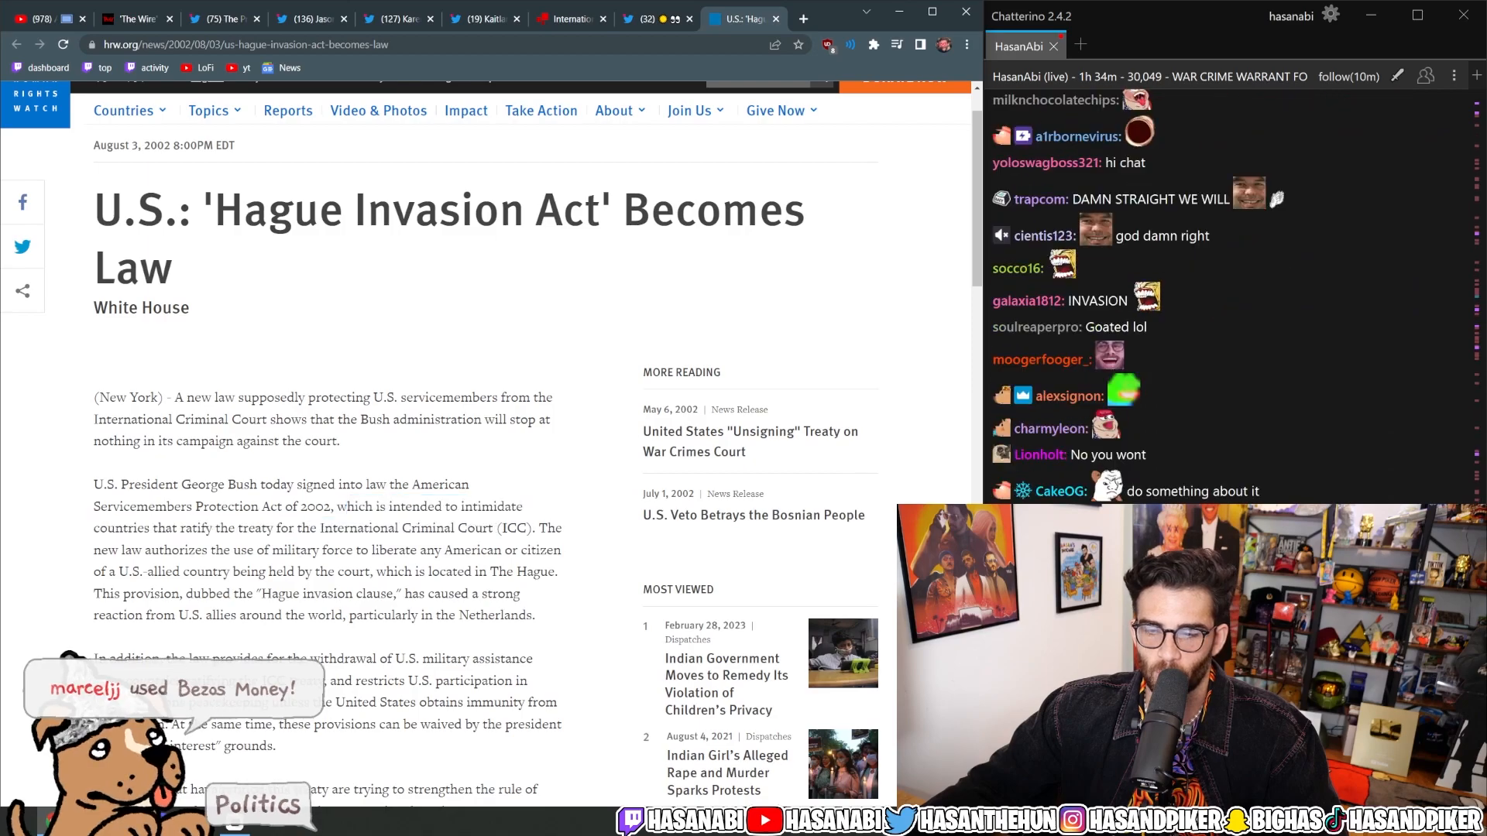
pyautogui.moveTo(539, 528); pyautogui.dragTo(322, 572)
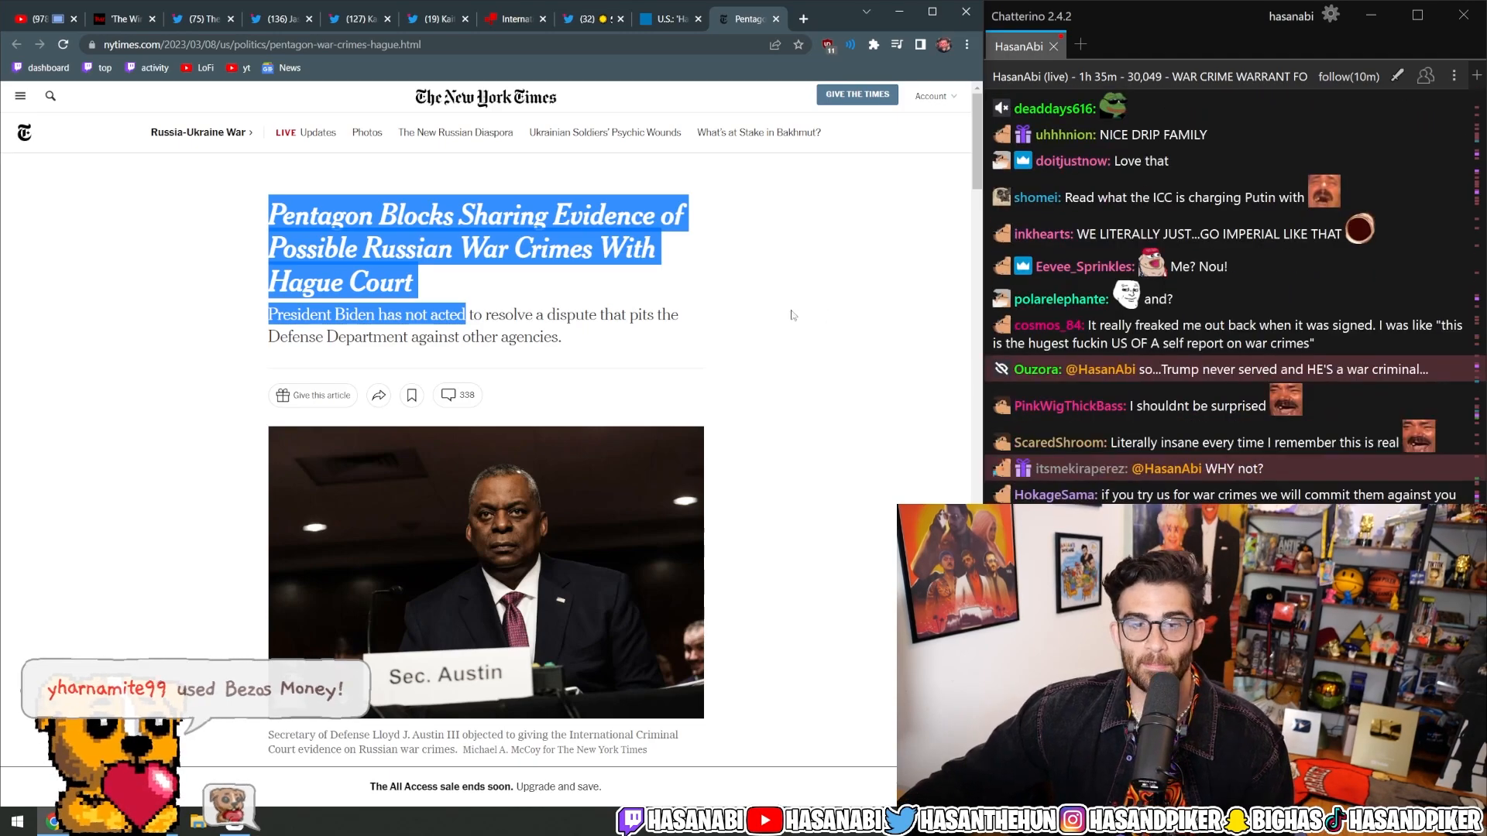
pyautogui.click(509, 19)
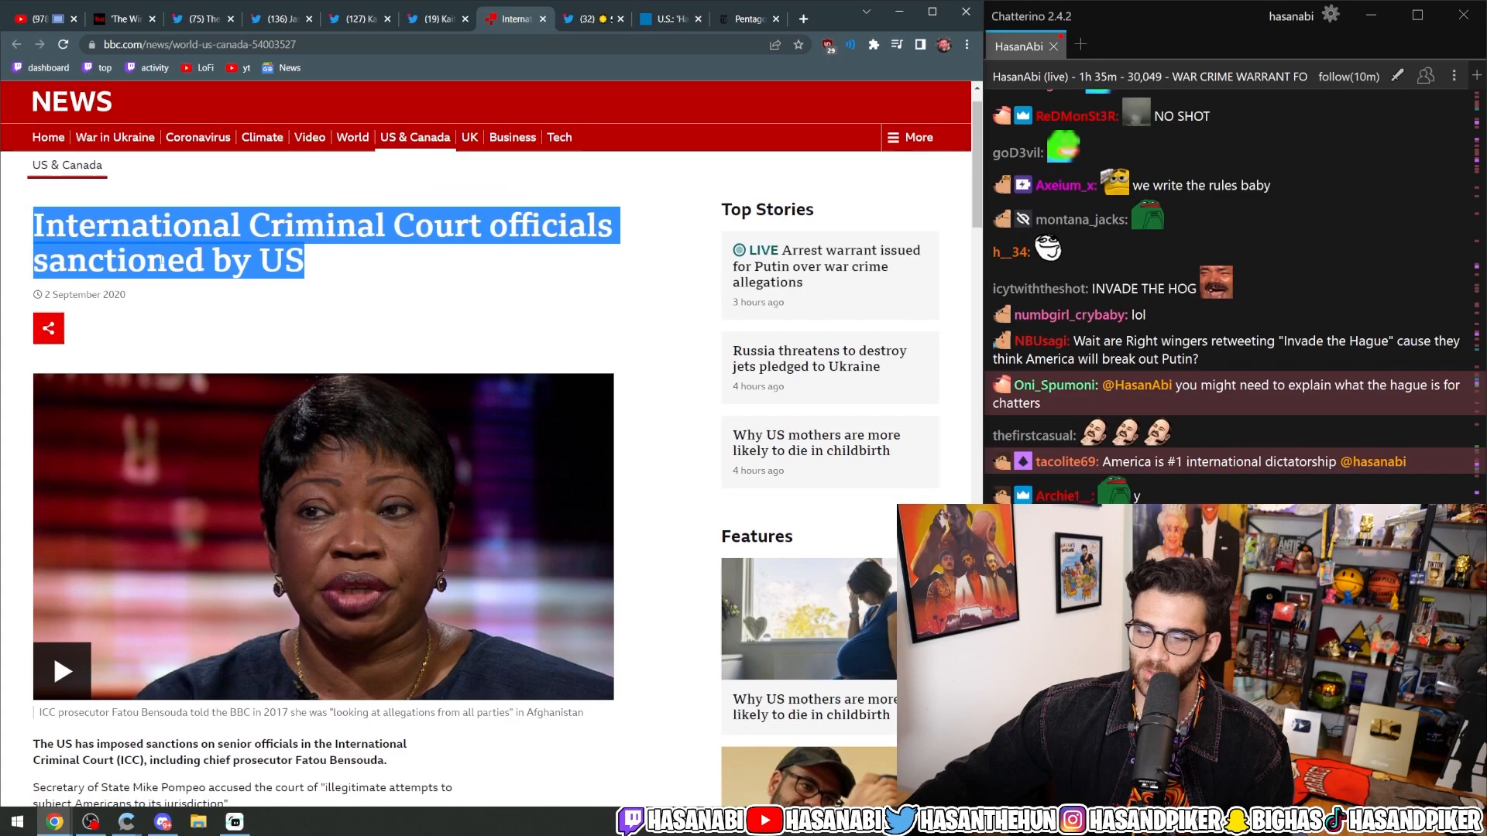
# - Read down the BBC sanctions article and highlight Pompeo's quote on illegitimate attempts to subject Americans to ICC jurisdiction
pyautogui.scroll(-3)
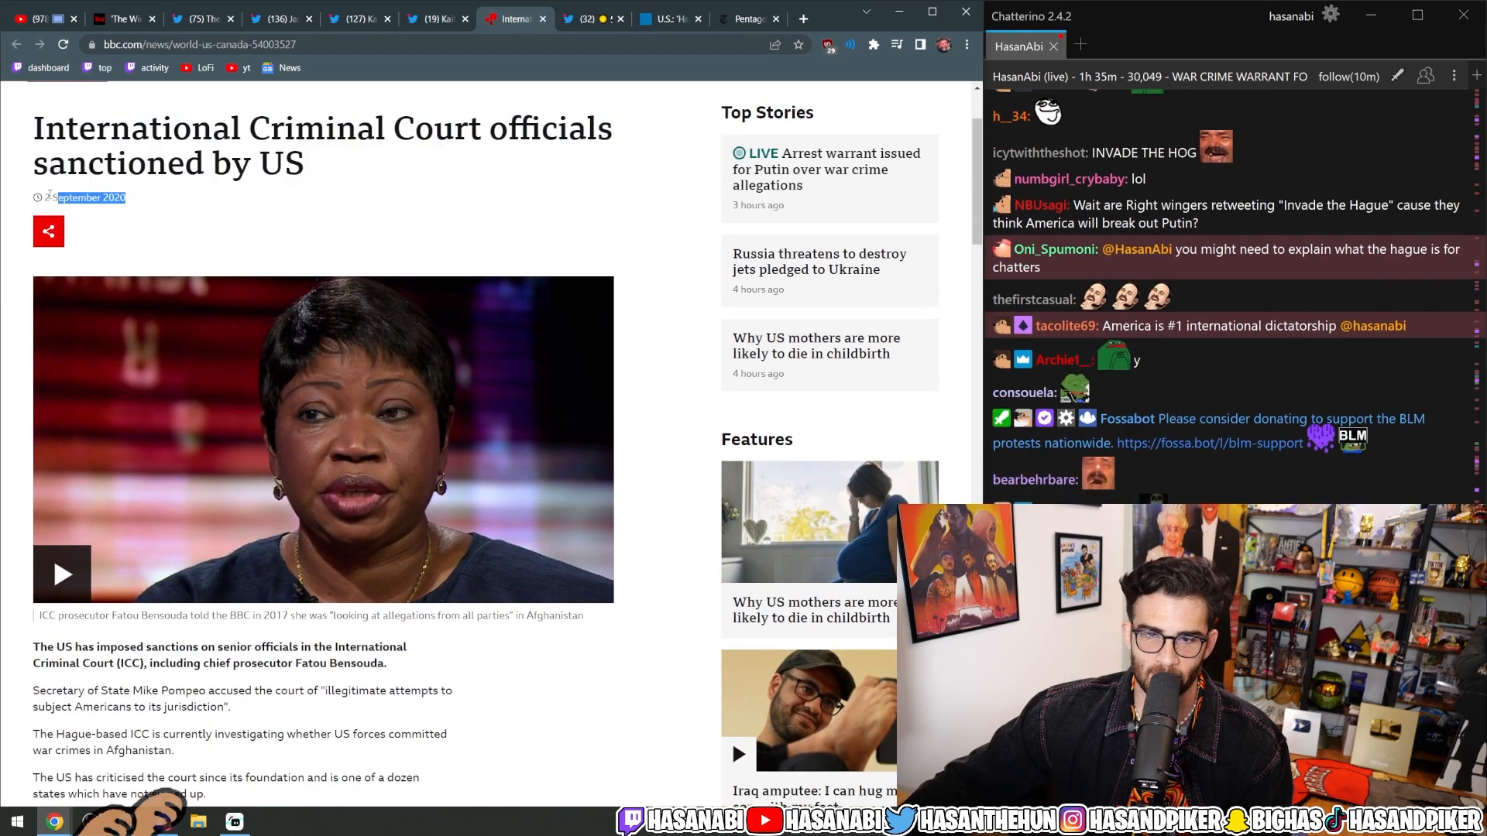
pyautogui.scroll(-3)
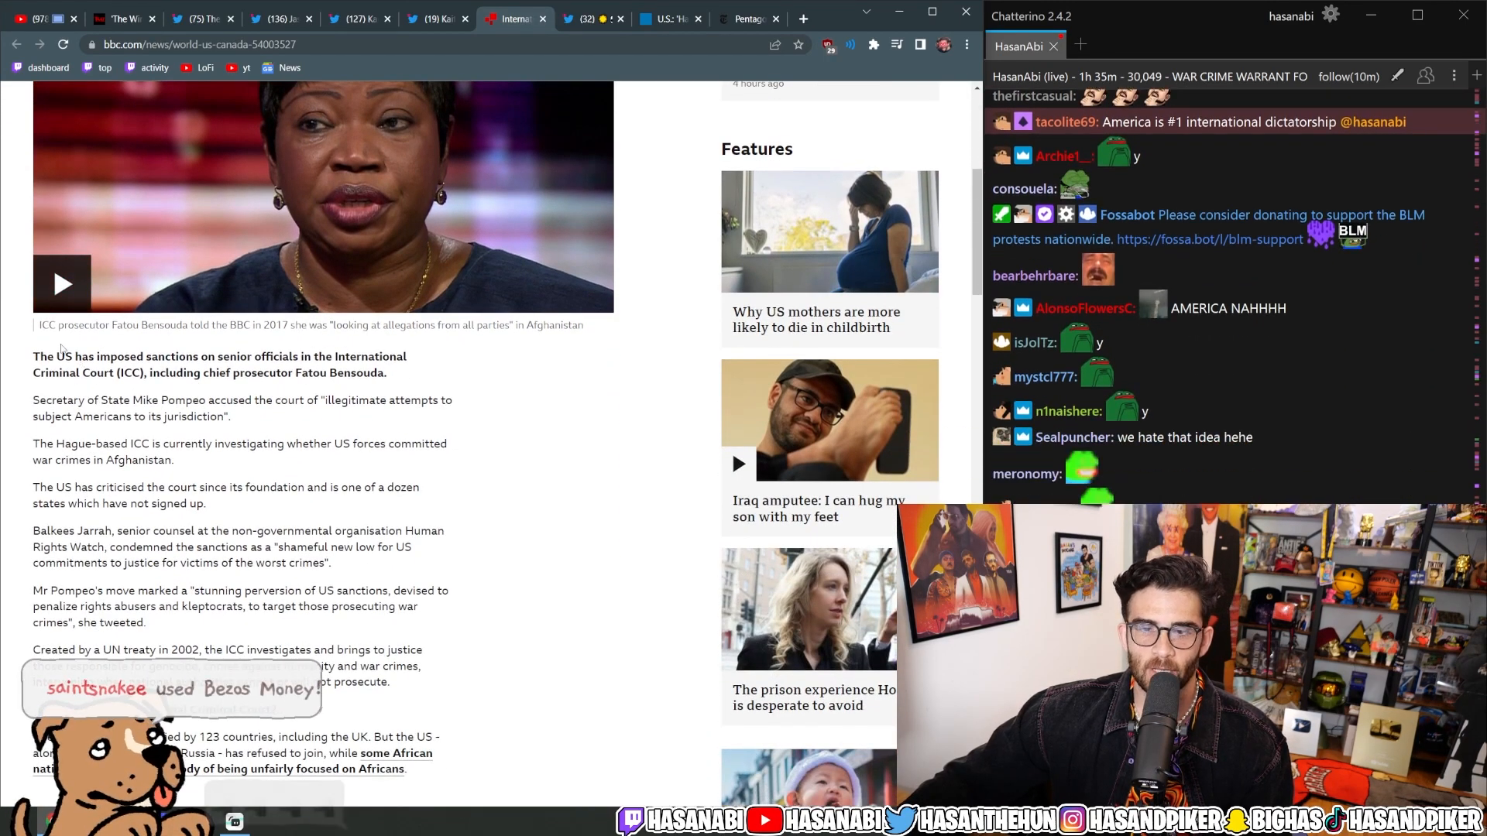
pyautogui.moveTo(50, 356); pyautogui.dragTo(282, 399)
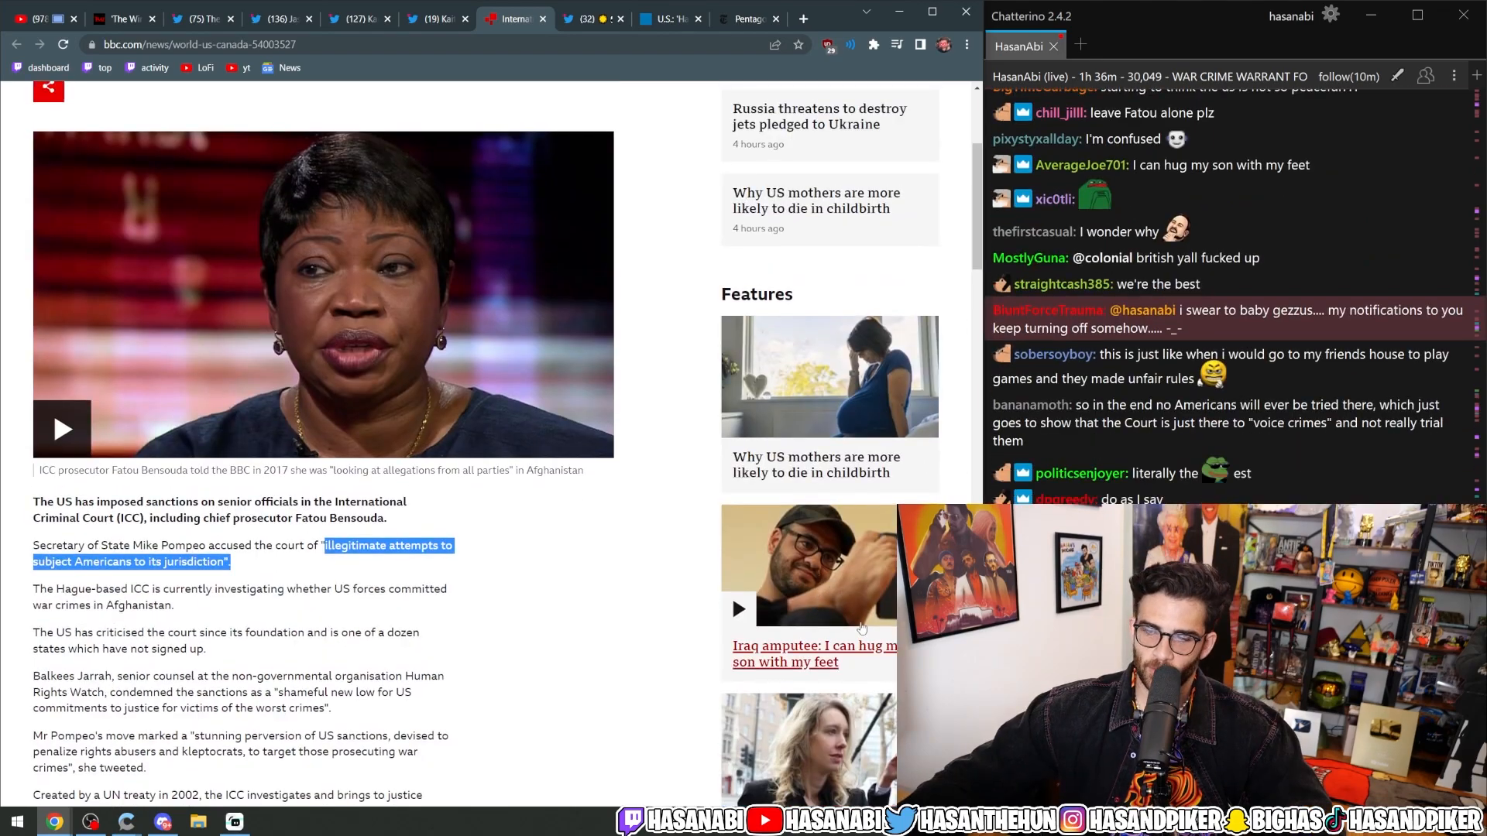
pyautogui.scroll(-3)
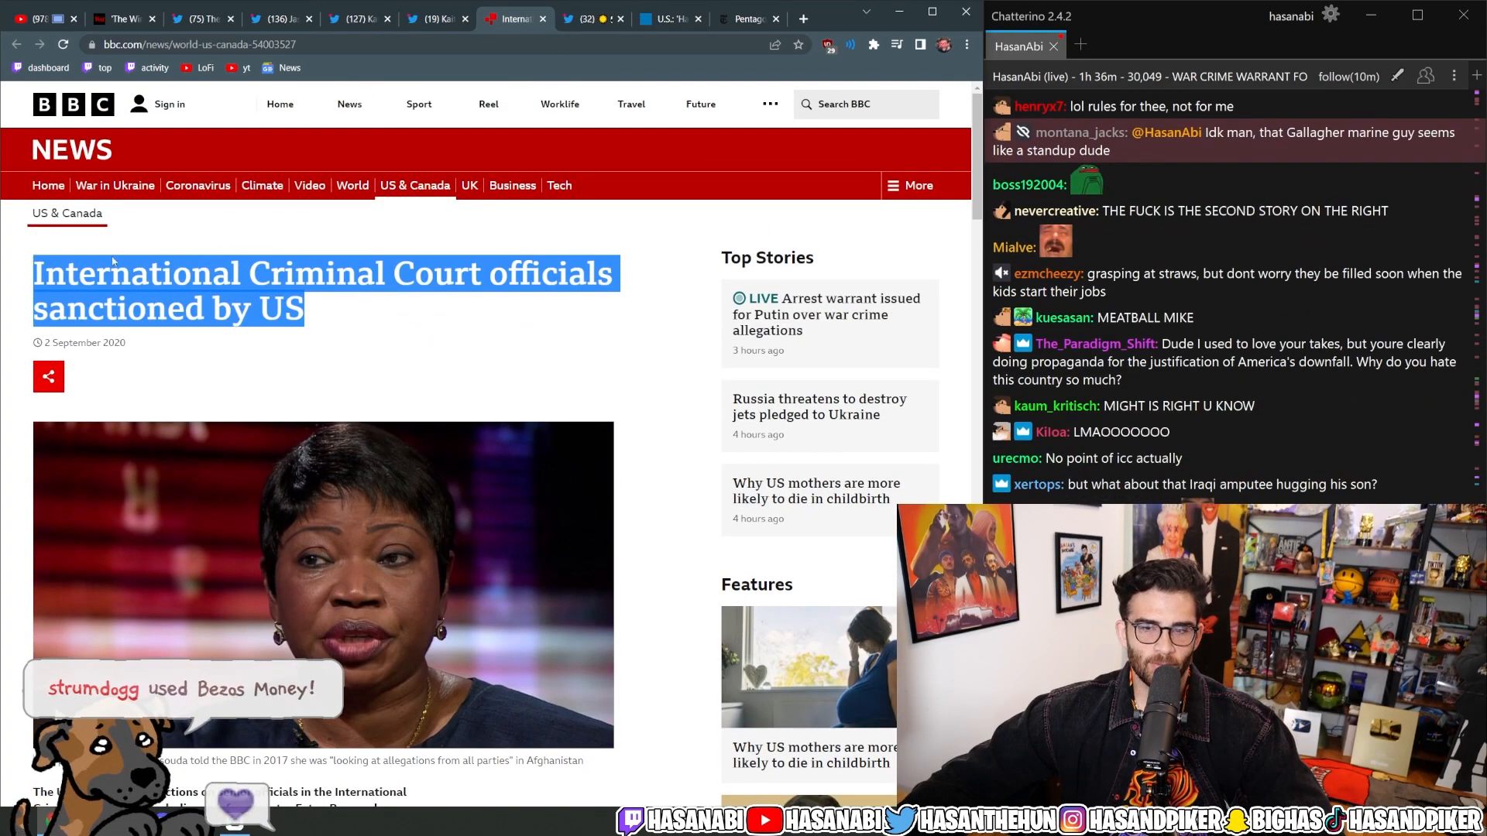
# - Highlight the Human Rights Watch counsel's condemnation of the sanctions further down the BBC article
pyautogui.scroll(-3)
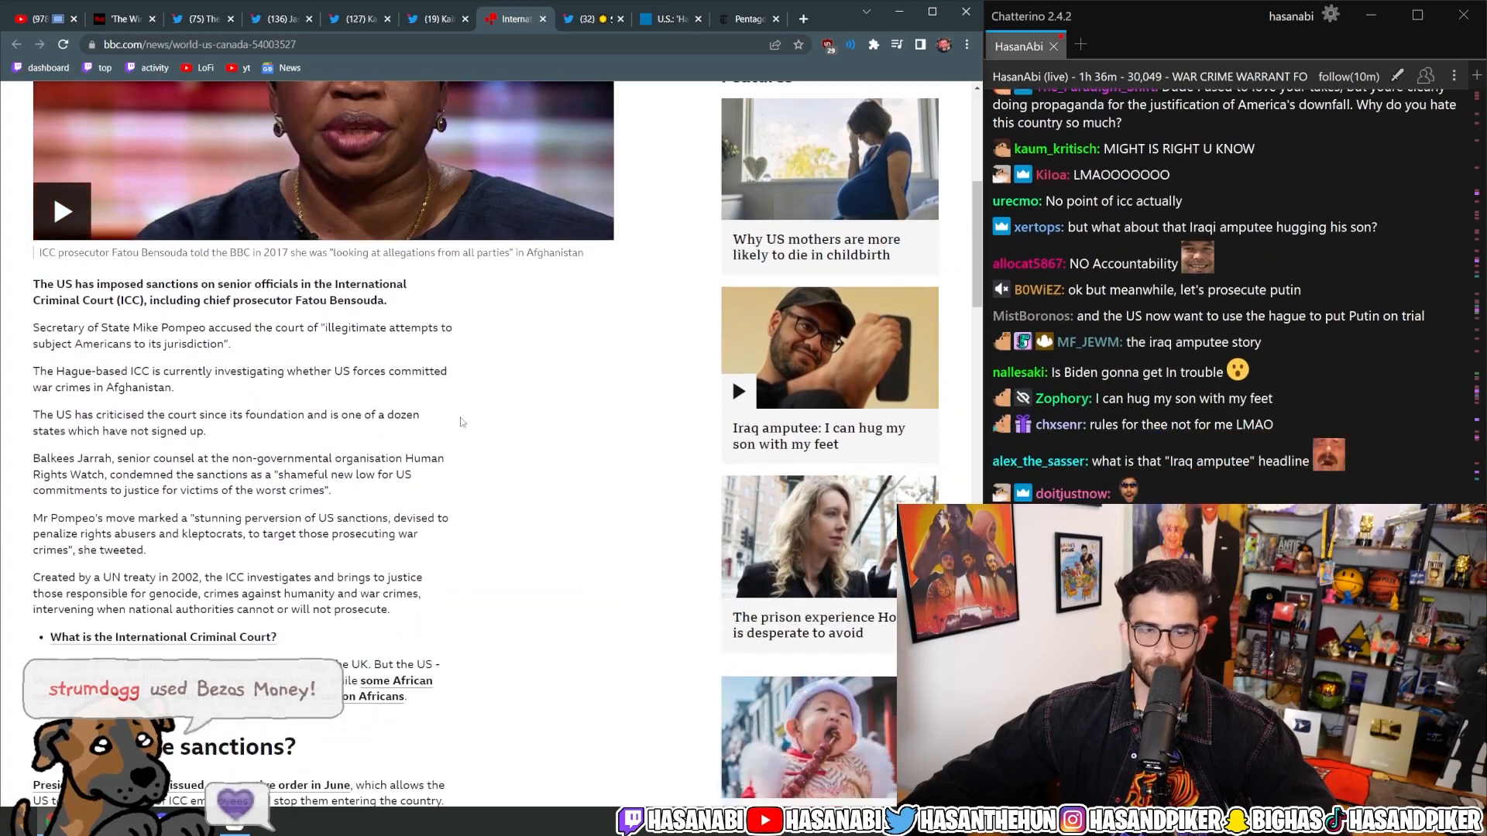
pyautogui.scroll(-3)
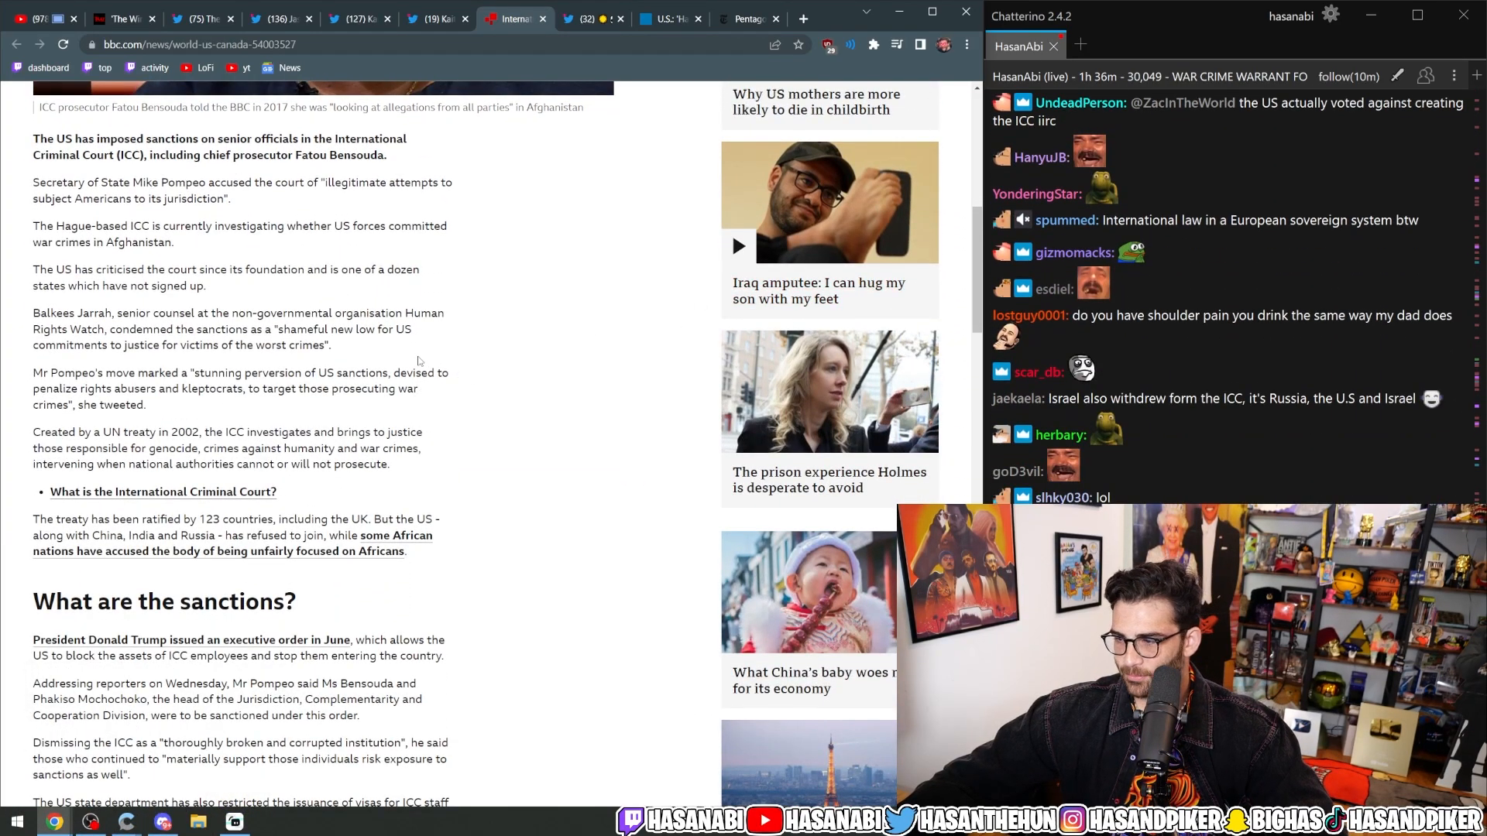
pyautogui.scroll(-3)
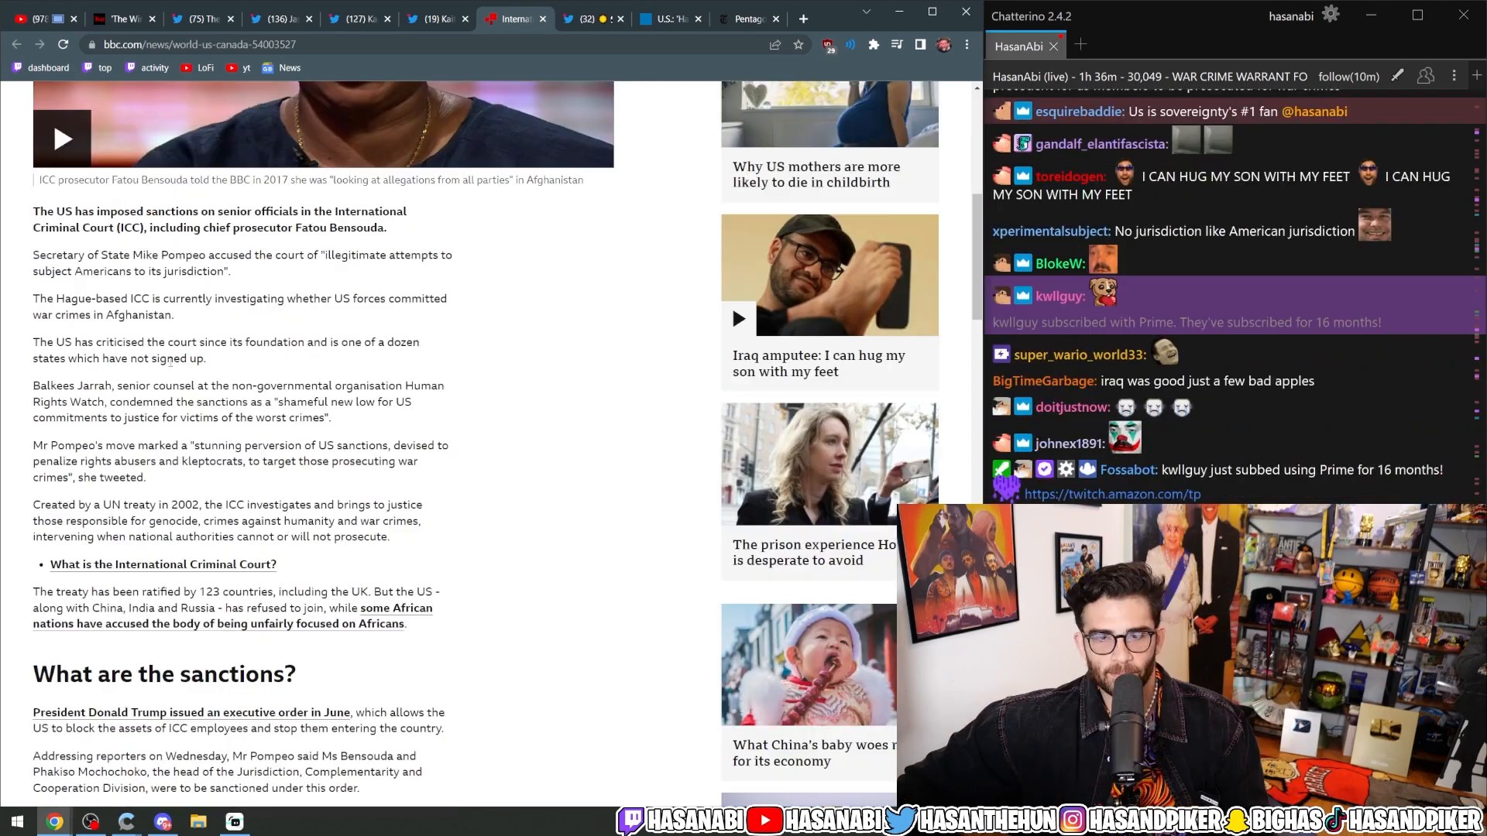
pyautogui.moveTo(94, 341); pyautogui.dragTo(189, 357)
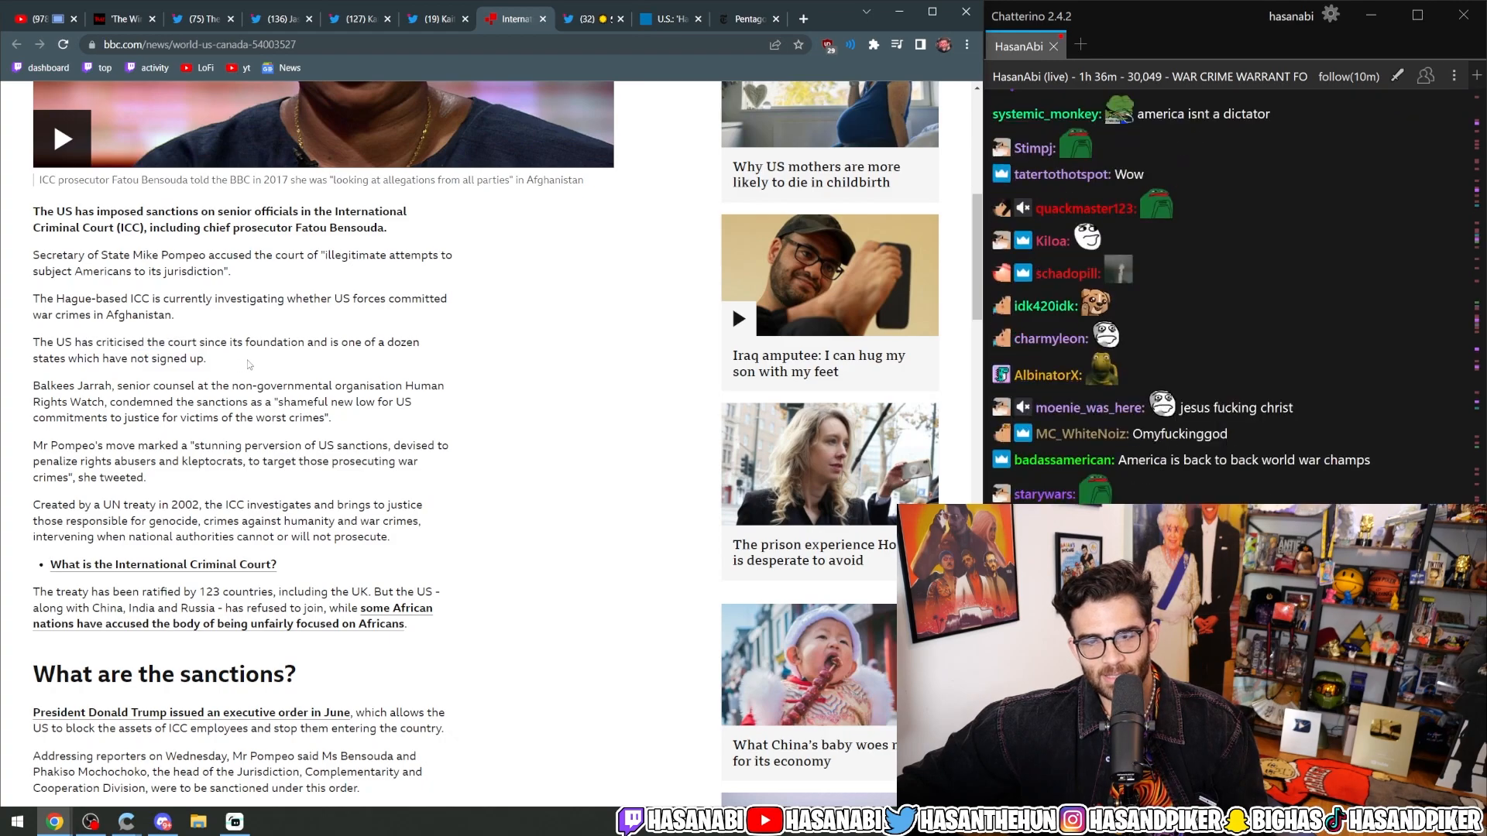
pyautogui.moveTo(32, 341); pyautogui.dragTo(206, 357)
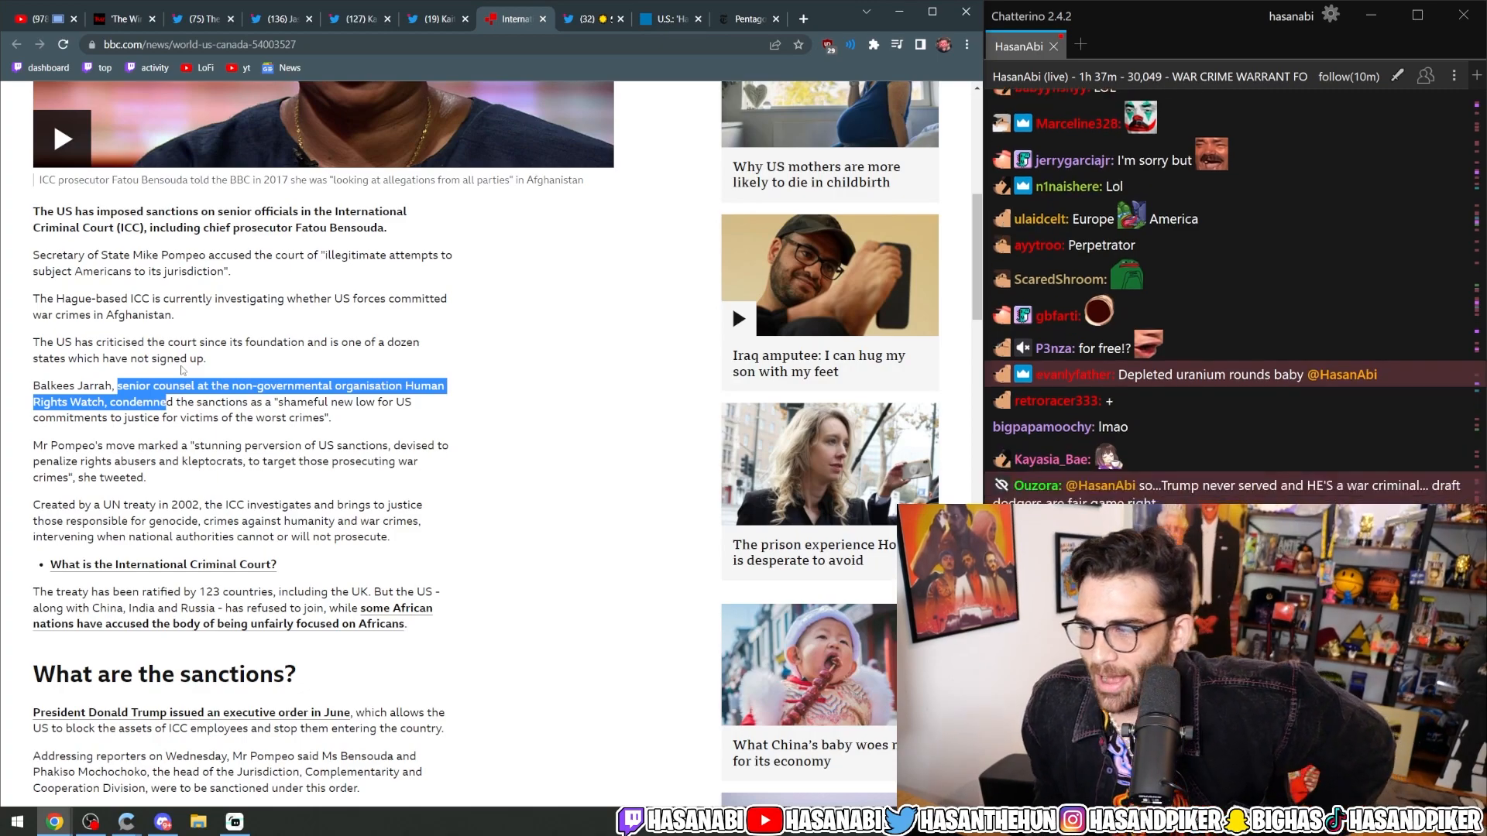
# - Read the executive-order asset-blocking passage, then switch to the Twitter thread on the ICC's Putin warrant
pyautogui.scroll(-3)
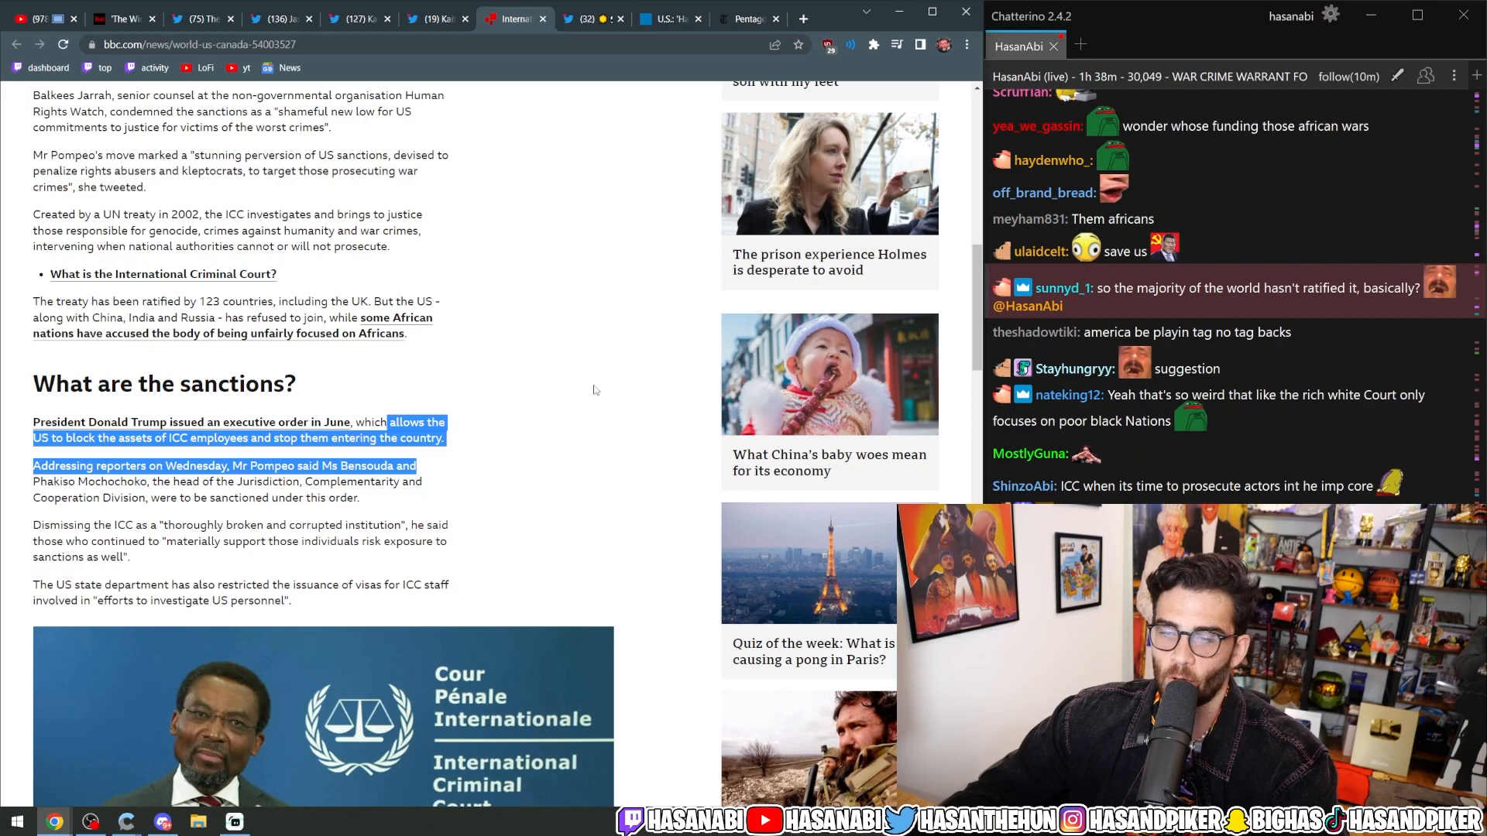
pyautogui.click(586, 19)
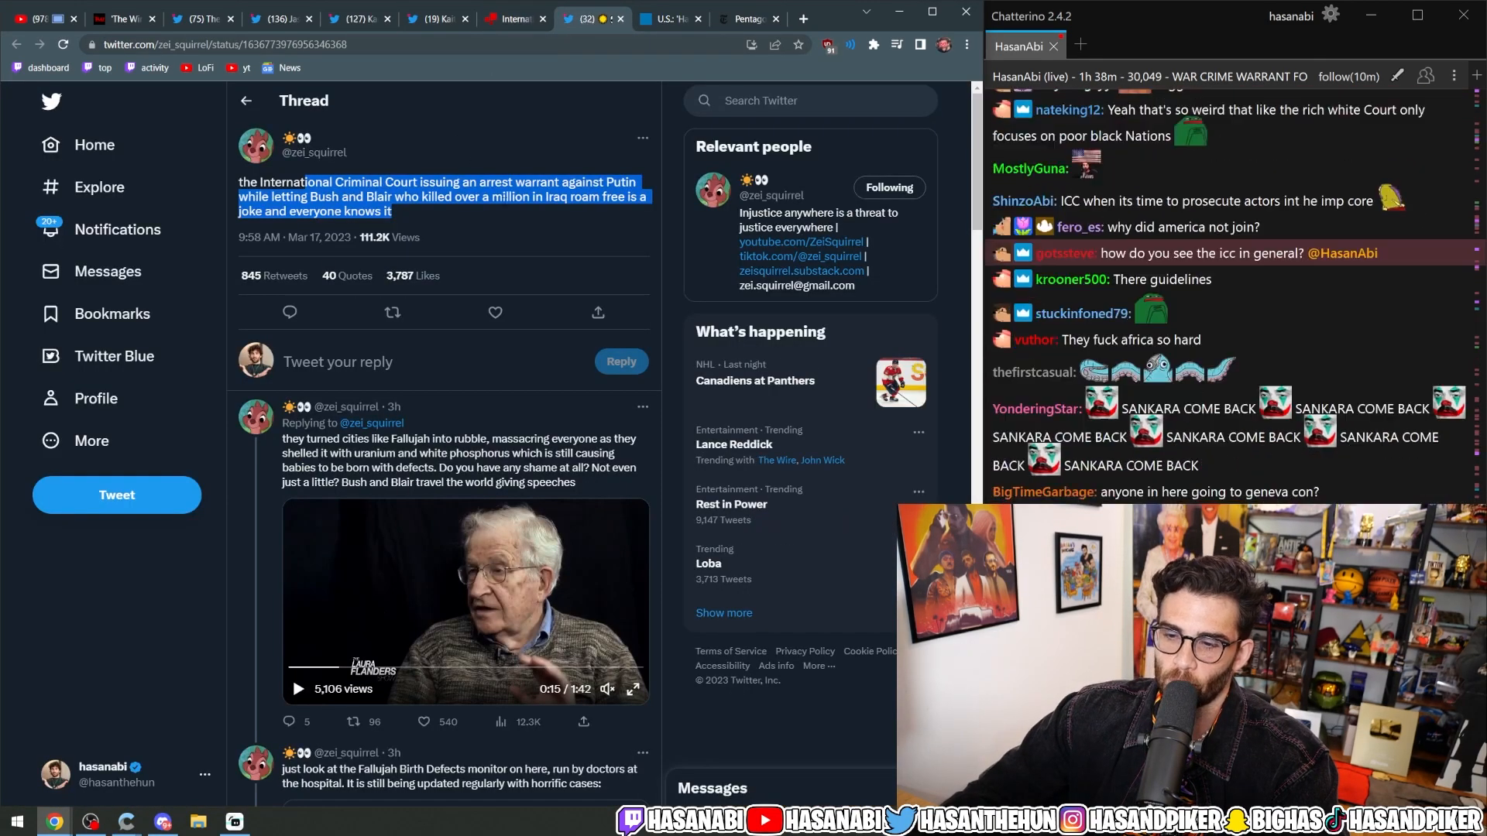